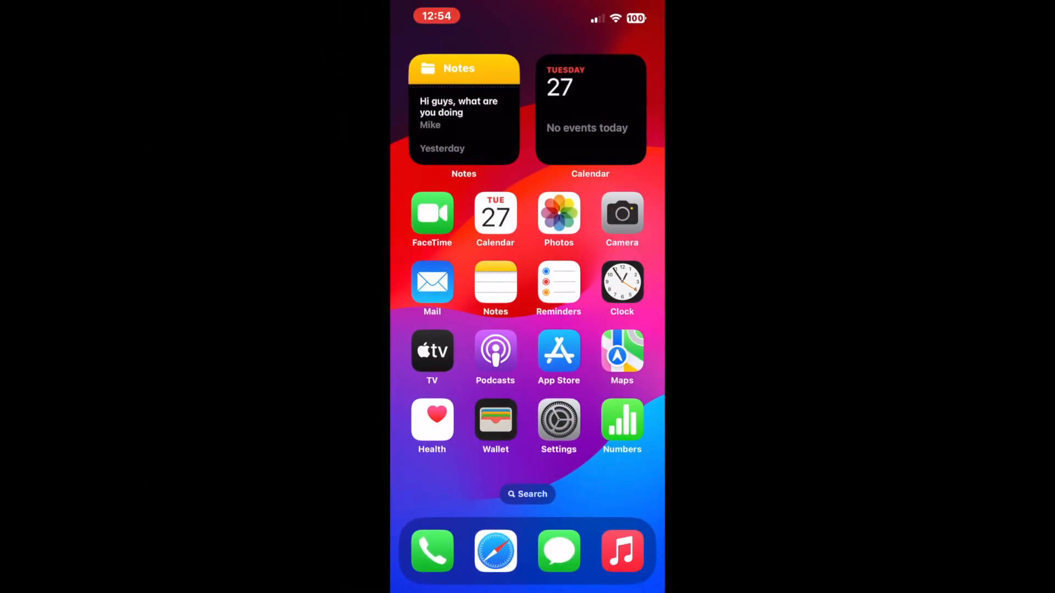
Launch the Settings app from the Home Screen.
left_click(558, 421)
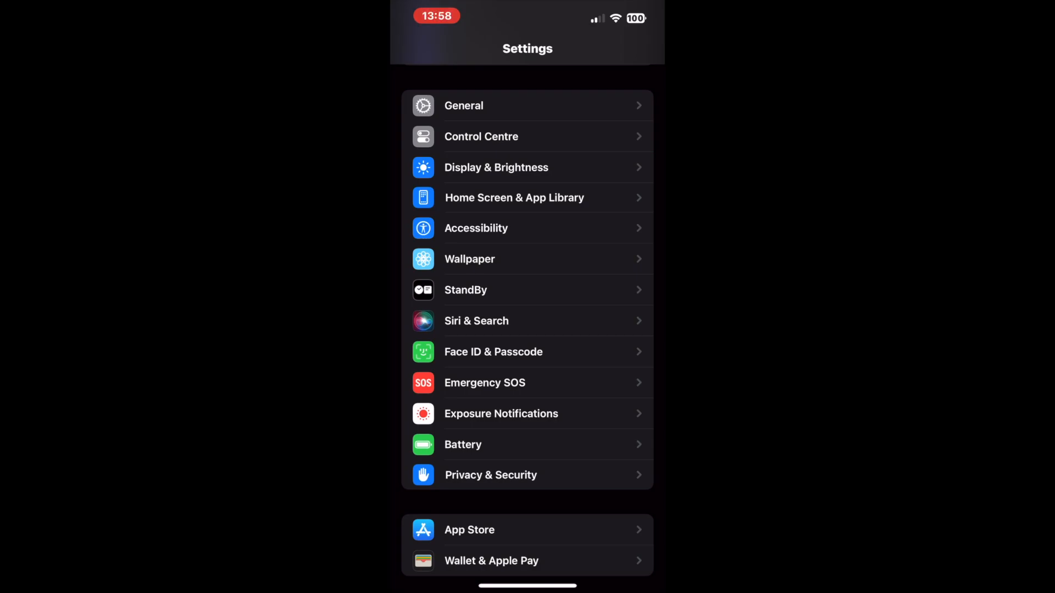
Navigate into Privacy & Security and reach the Sensitive Content Warning page.
left_click(490, 474)
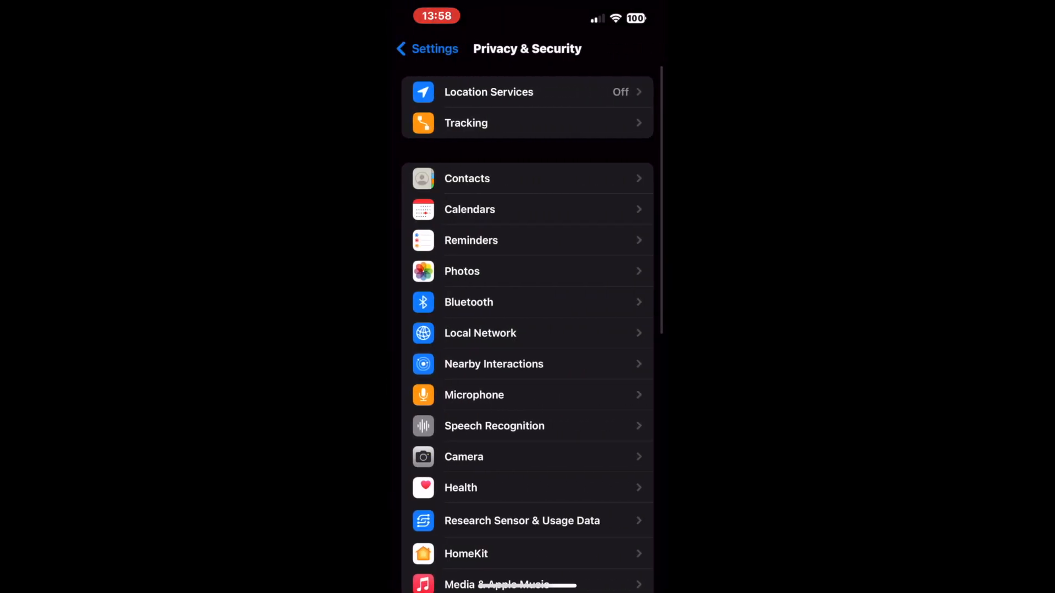
scroll("down", 3)
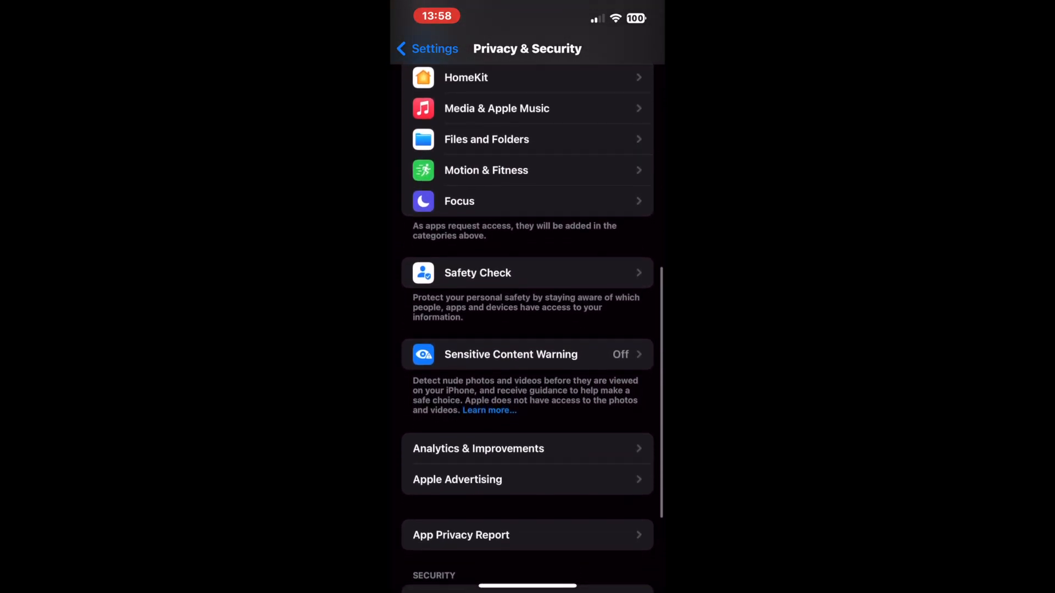
left_click(511, 355)
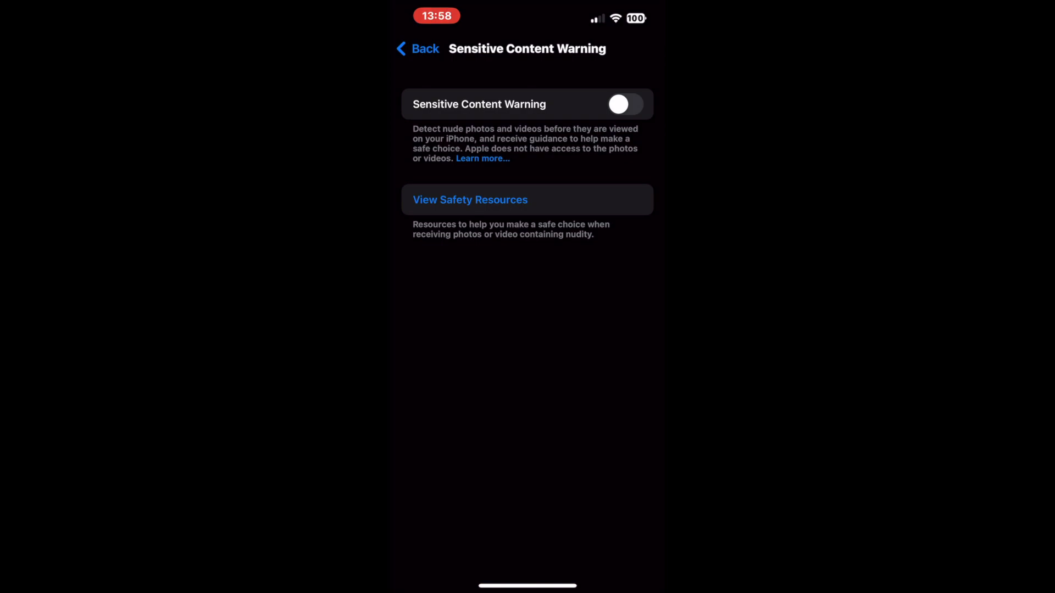
Turn on Sensitive Content Warning and the Improve Sensitive Content Warning analytics toggle.
left_click(624, 104)
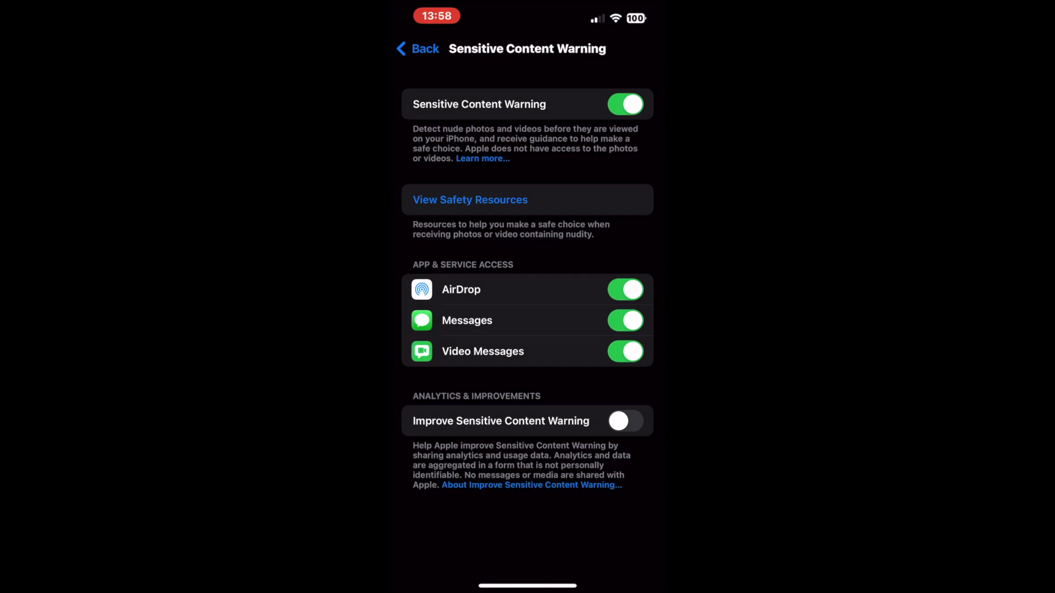
left_click(625, 421)
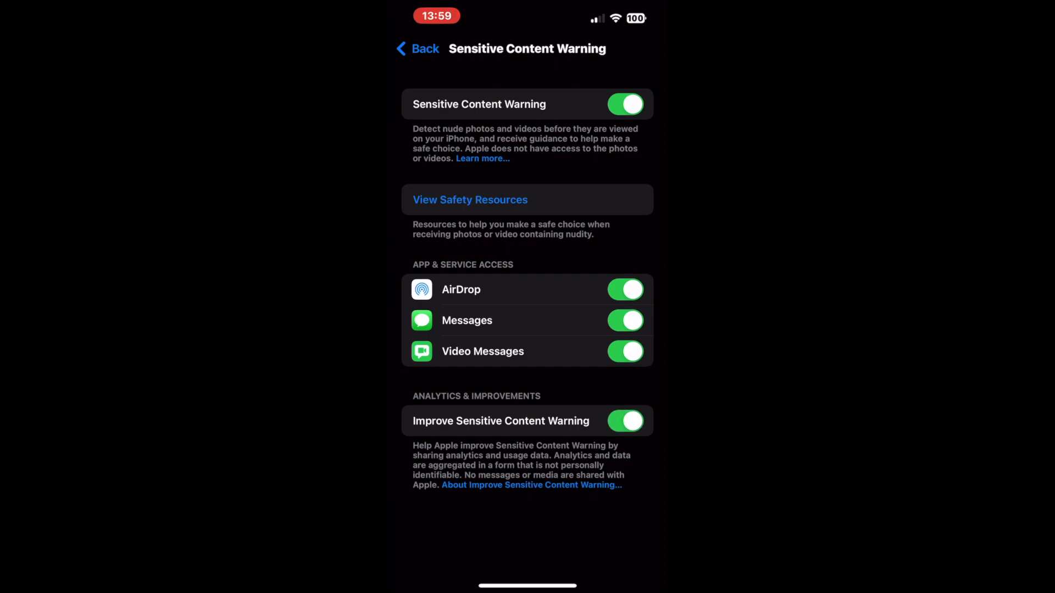